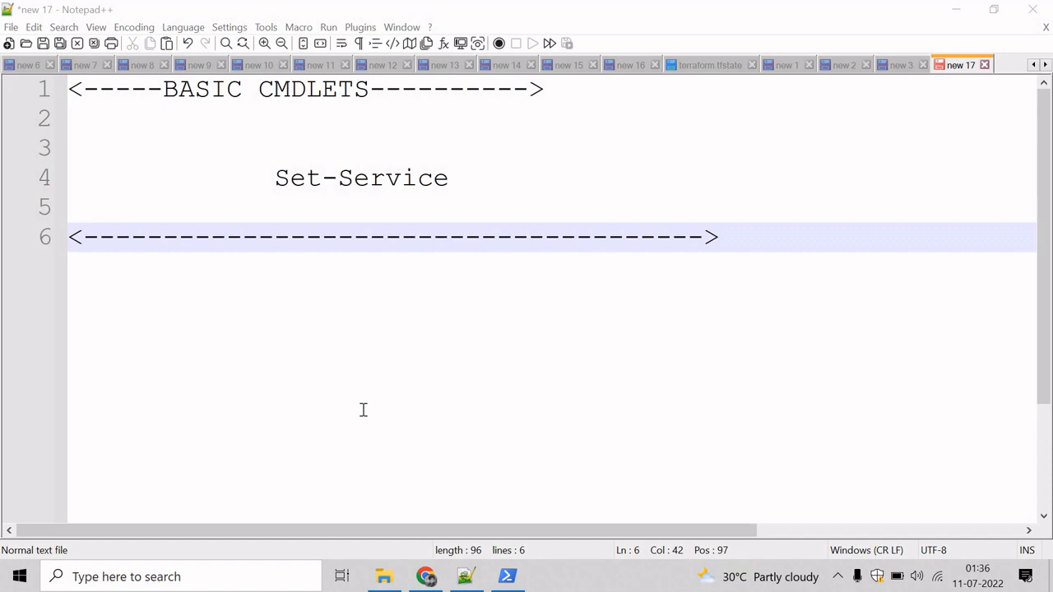
{"action": "mouse_move", "coordinate": [477, 507]}
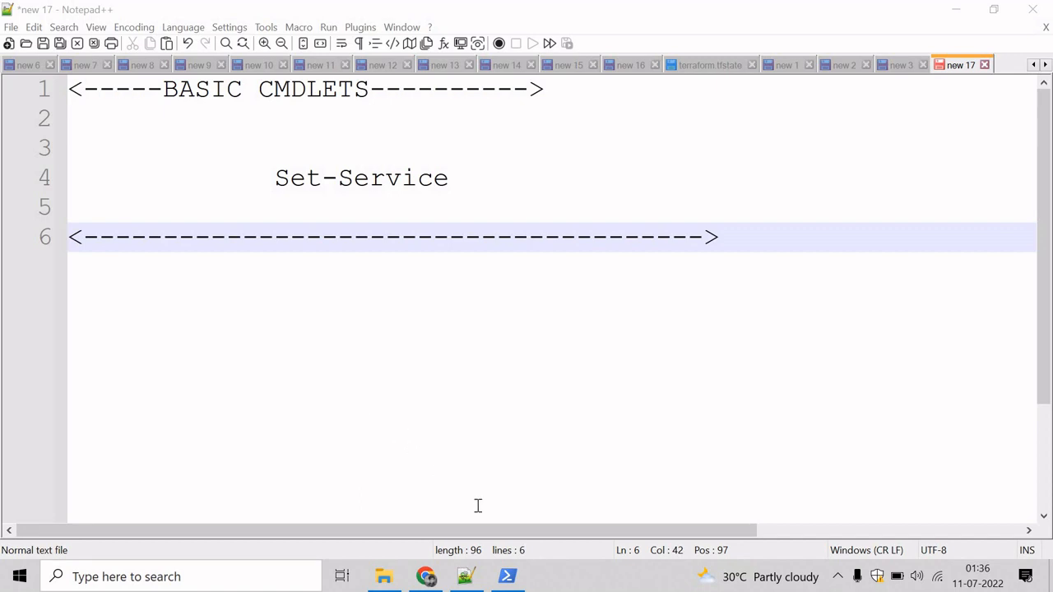
Run get-help set-service and highlight the DisplayName parameter in the syntax output
{"action": "left_click", "coordinate": [507, 576]}
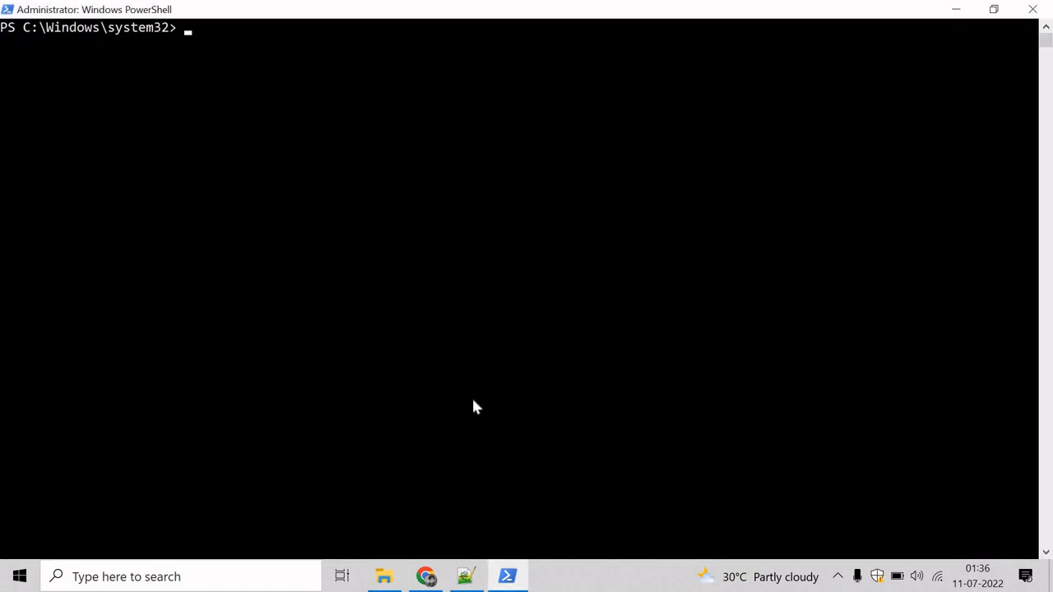
{"action": "type", "text": "ge"}
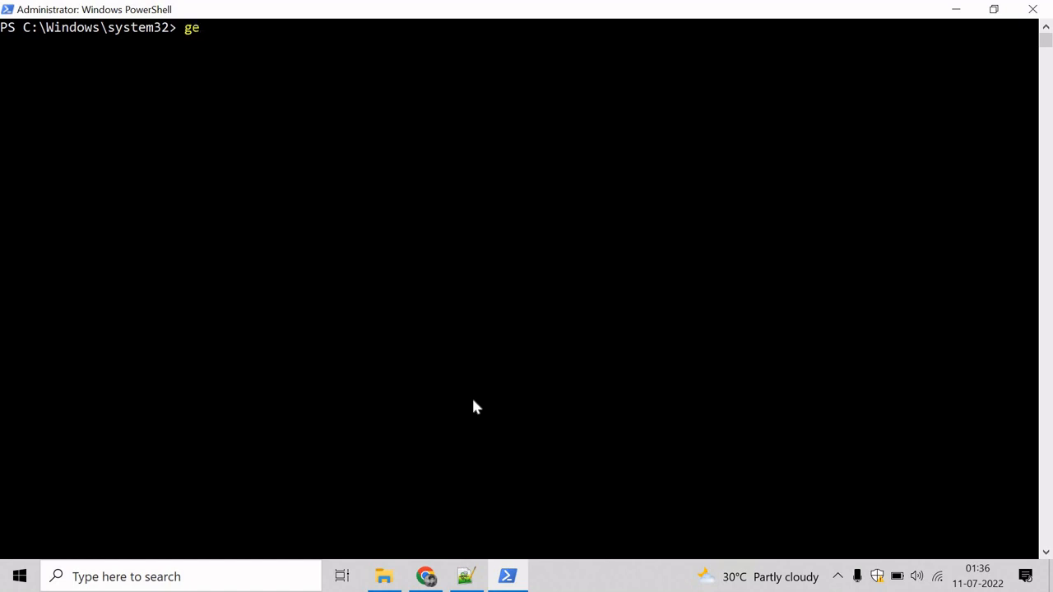
{"action": "type", "text": "t-help"}
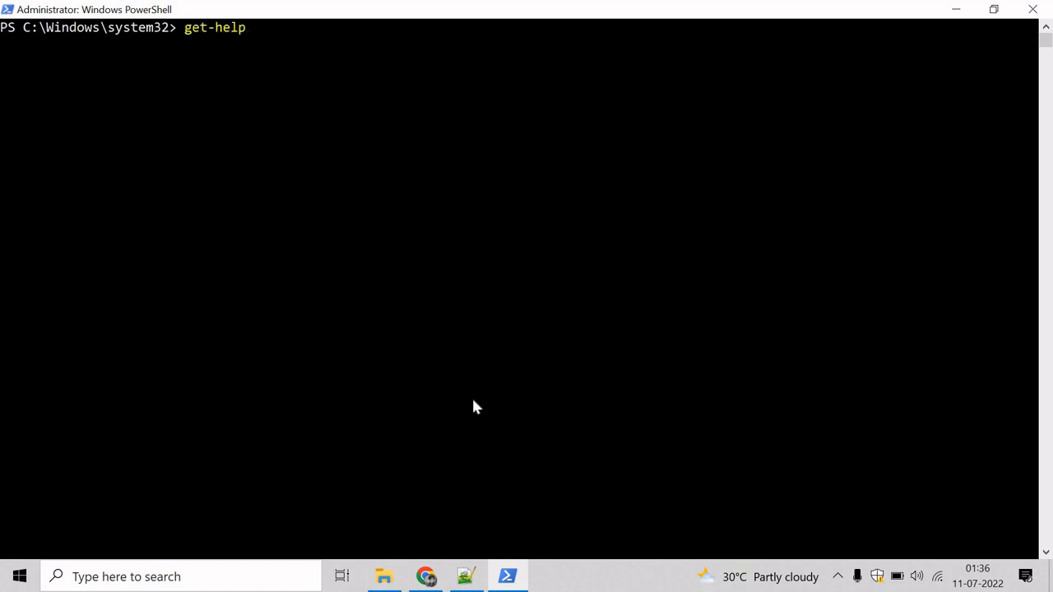
{"action": "type", "text": "set-service"}
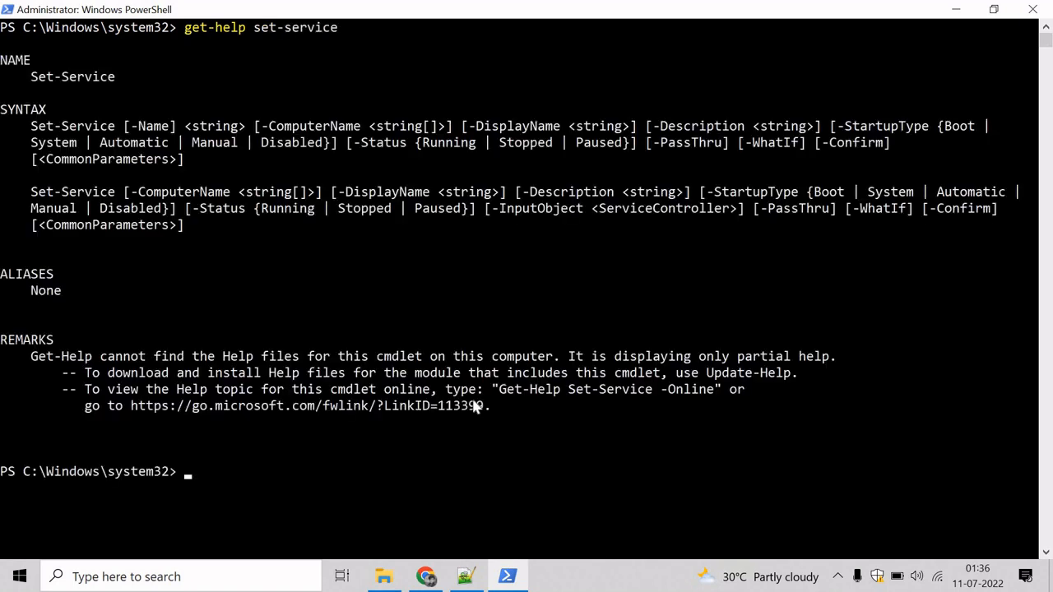
{"action": "mouse_move", "coordinate": [129, 162]}
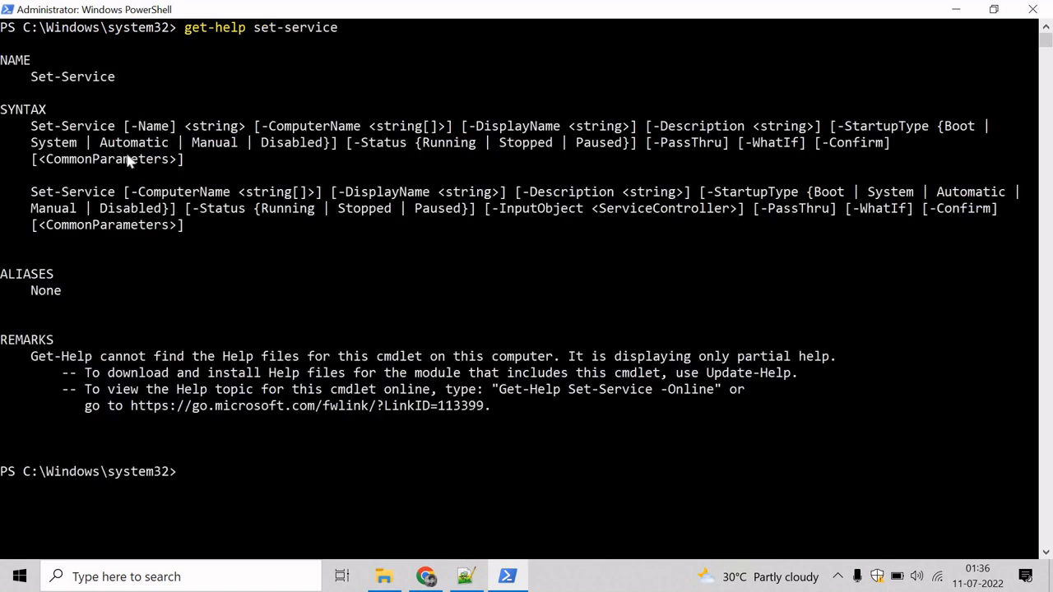
{"action": "double_click", "coordinate": [72, 125]}
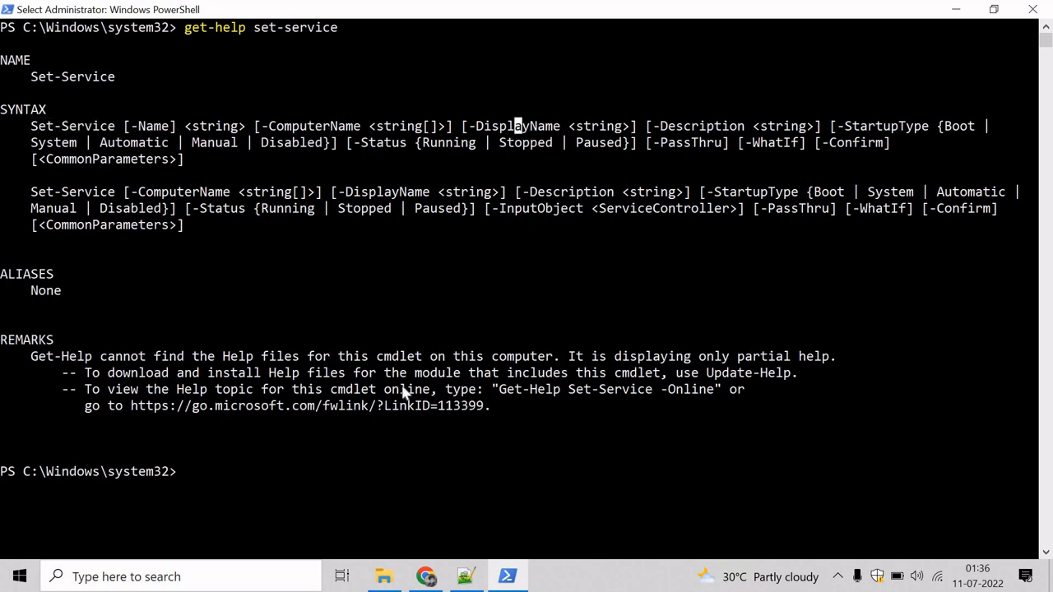
{"action": "scroll", "scroll_direction": "up", "scroll_amount": 3}
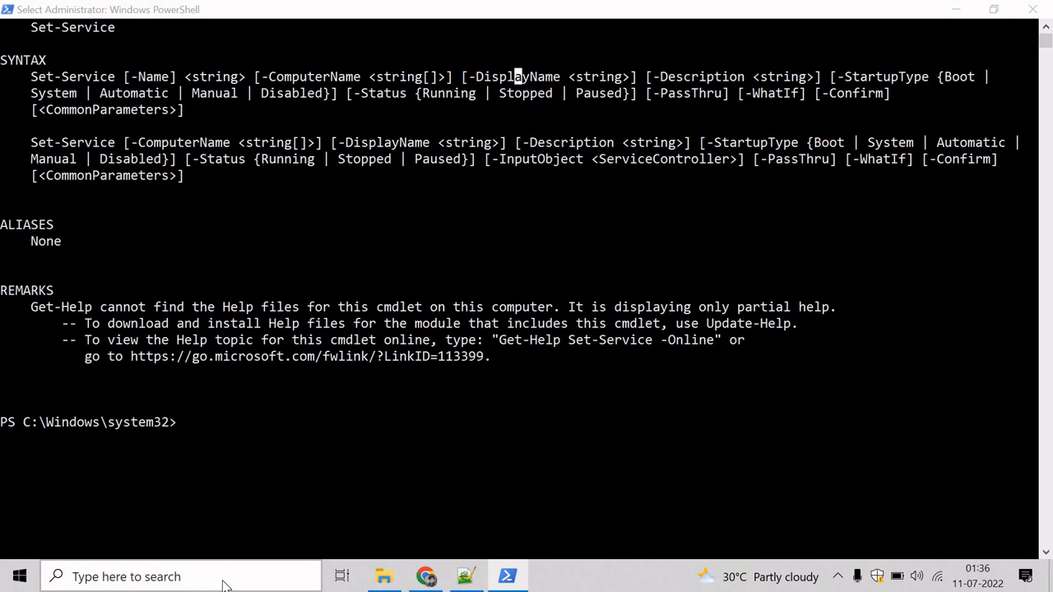
Search 'ser', open Services and inspect Phone Service's properties showing service name PhoneSvc
{"action": "type", "text": "ser"}
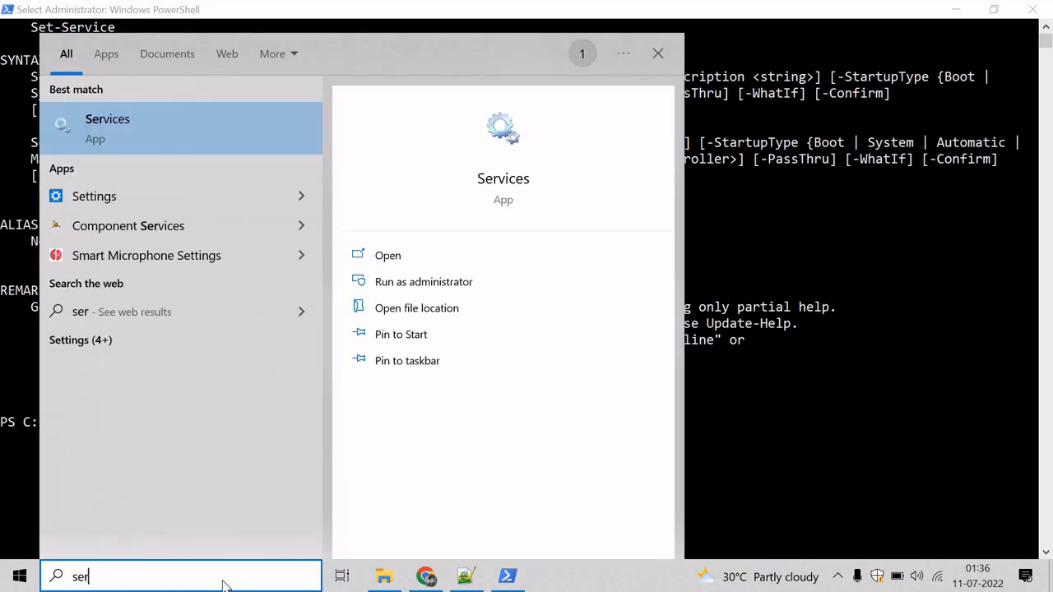
{"action": "left_click", "coordinate": [658, 53]}
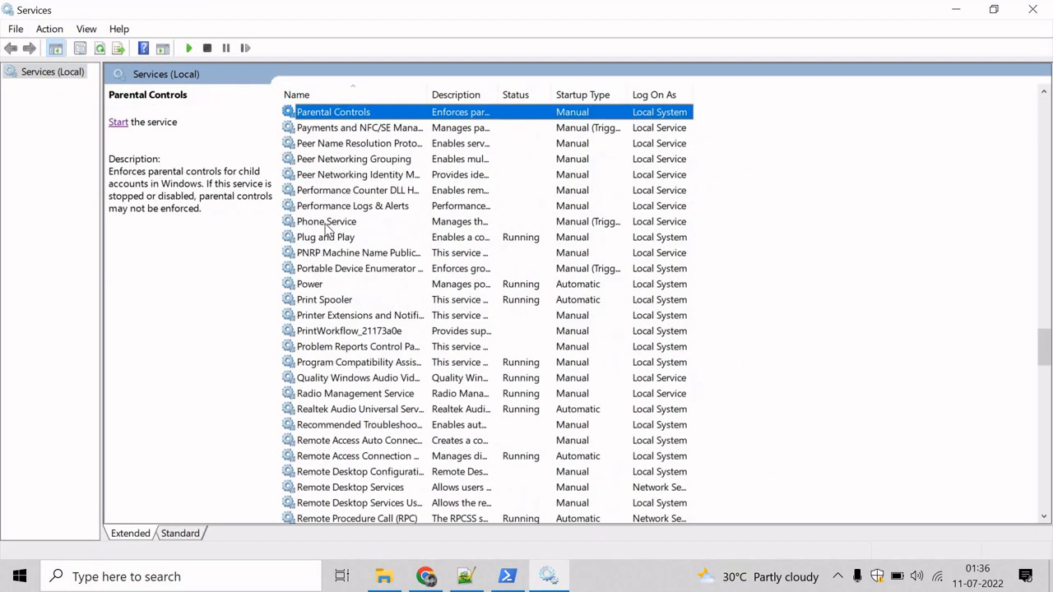
{"action": "double_click", "coordinate": [326, 220]}
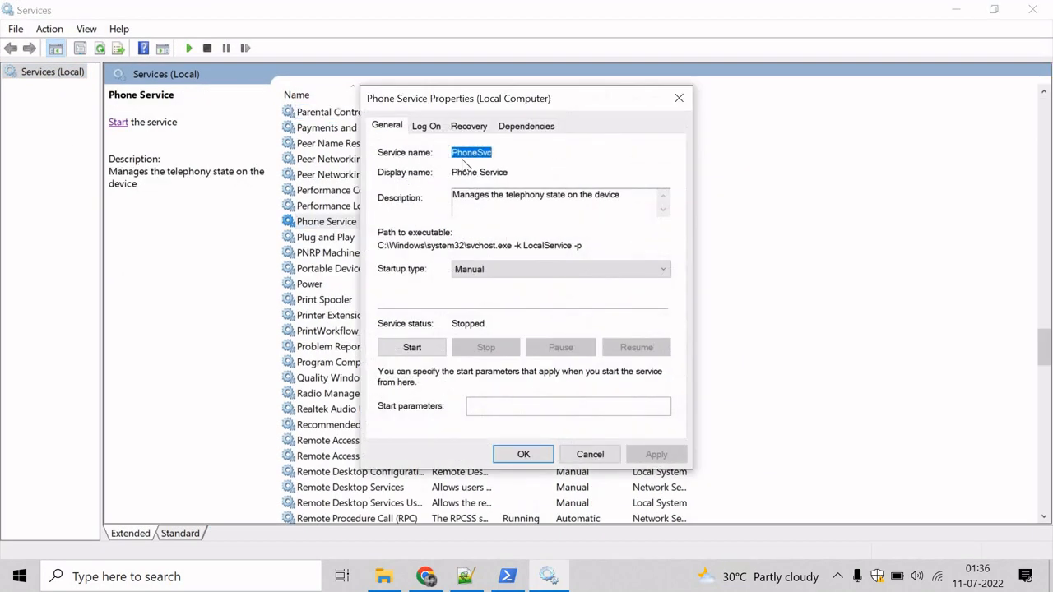
{"action": "right_click", "coordinate": [470, 151]}
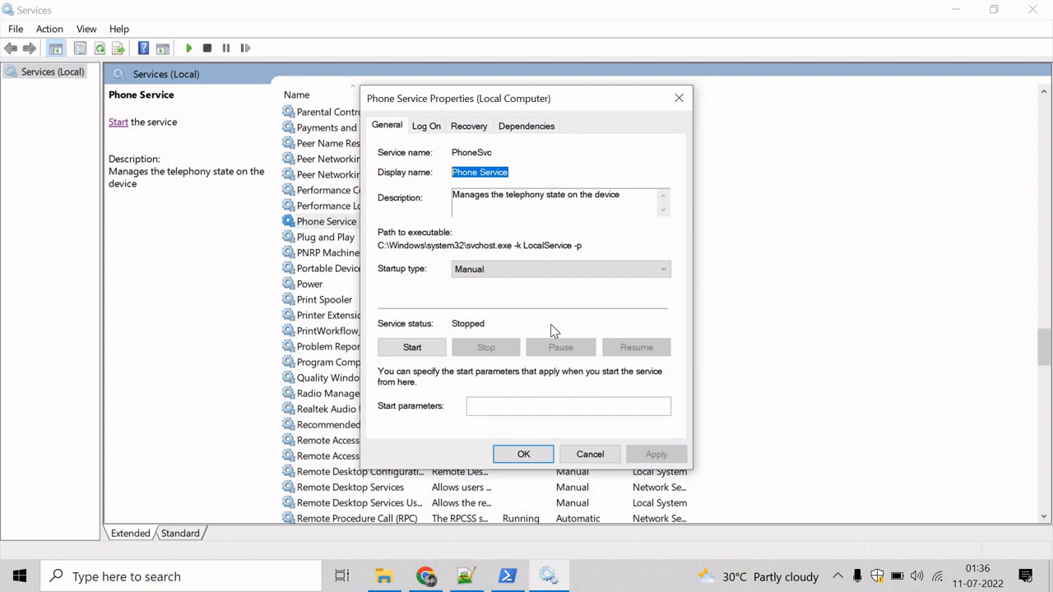
{"action": "left_click", "coordinate": [507, 576]}
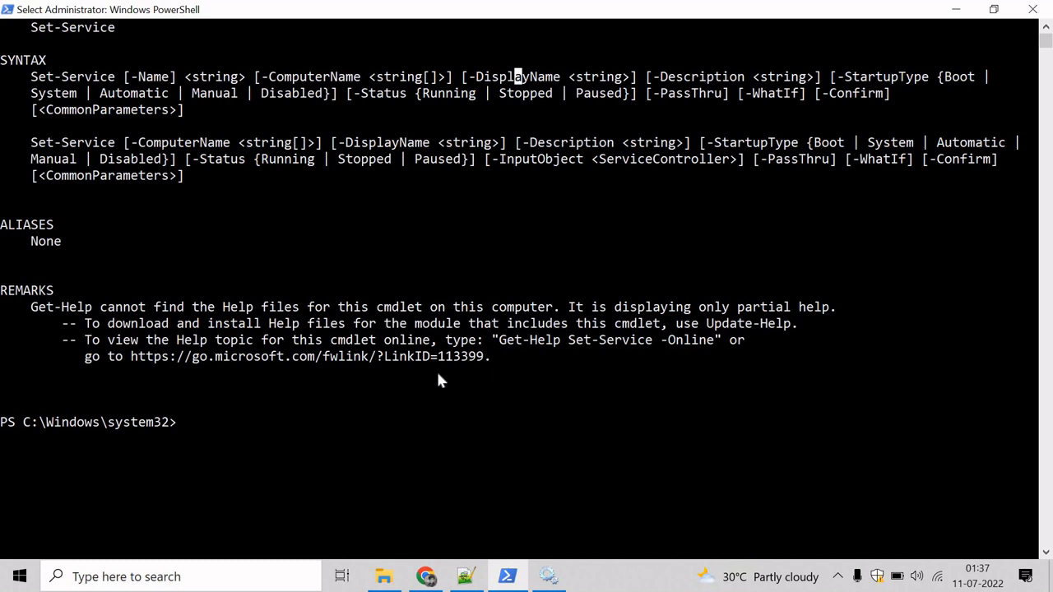
Run Set-Service -Name PhoneSvc -DisplayName PMobile
{"action": "type", "text": "Set-Ser"}
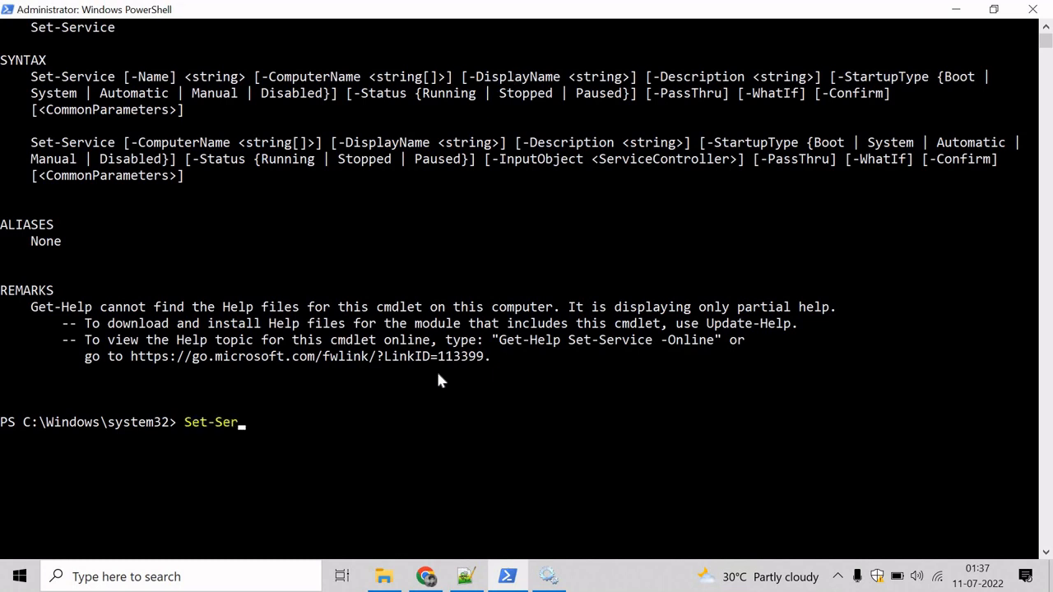
{"action": "type", "text": "vice"}
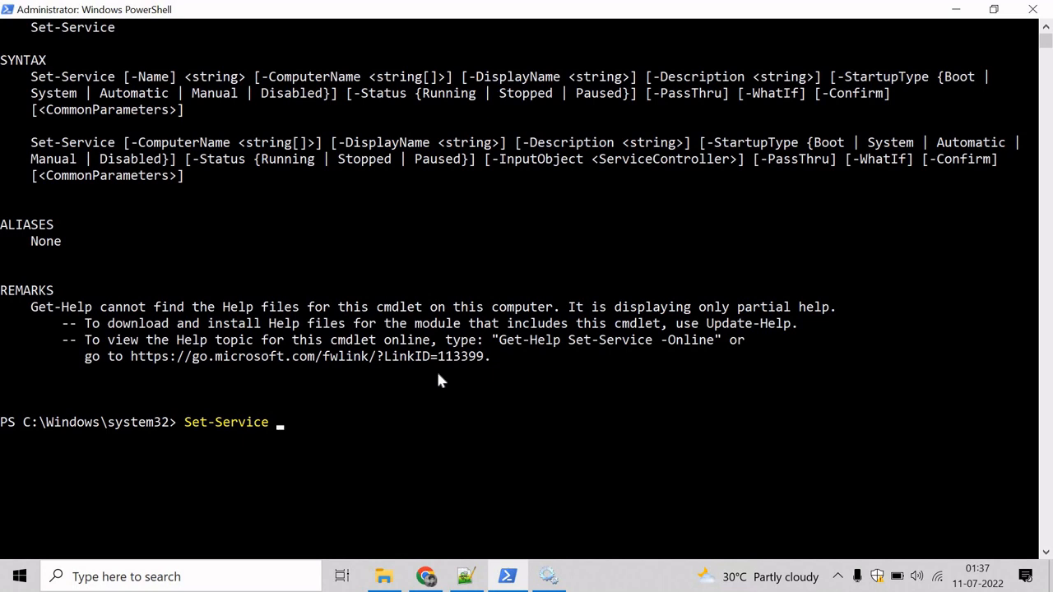
{"action": "type", "text": "-Name"}
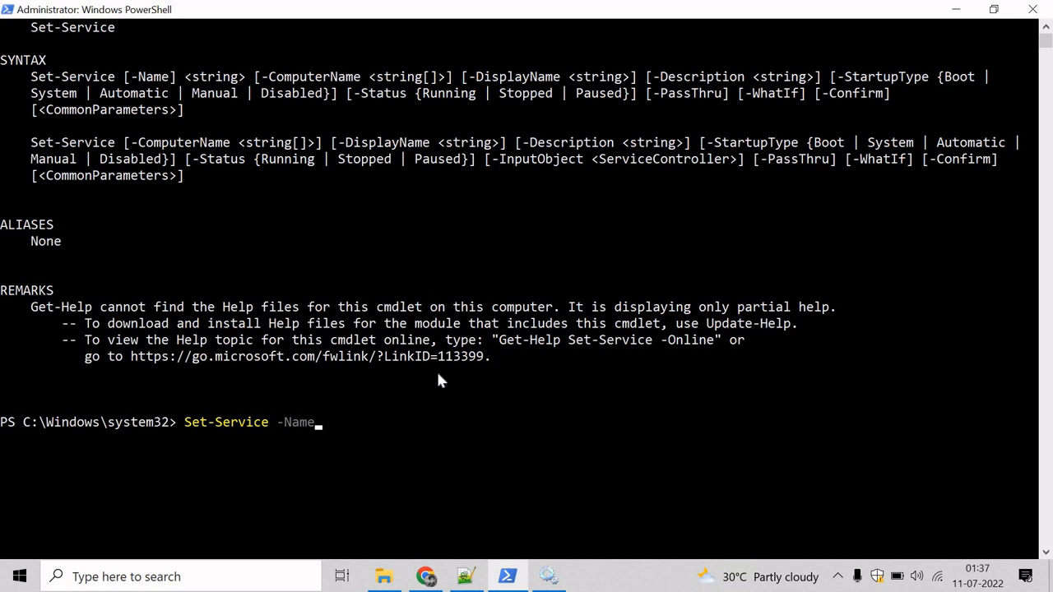
{"action": "type", "text": "PhoneSvc -"}
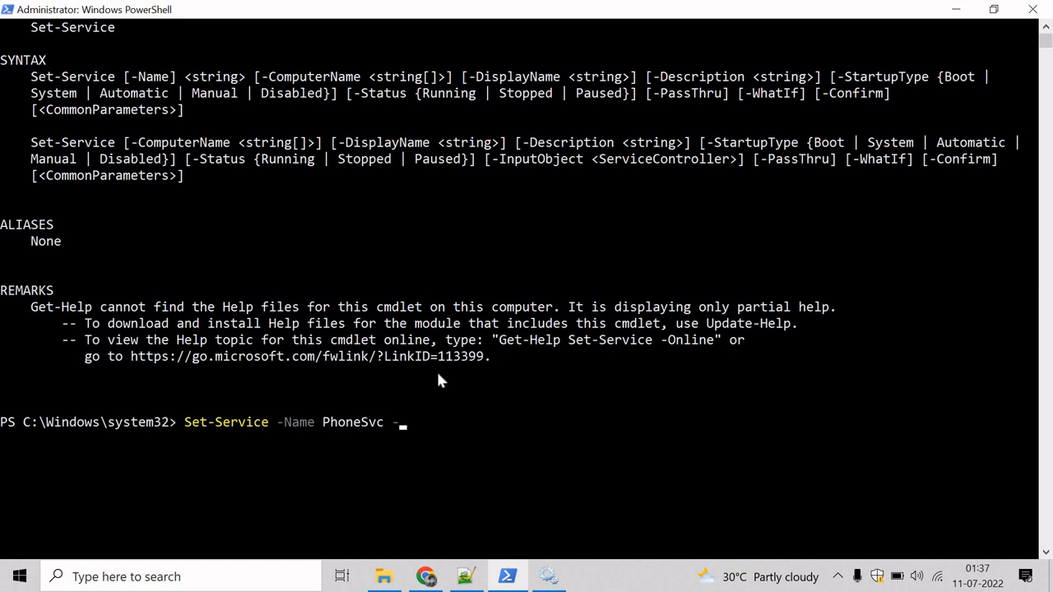
{"action": "type", "text": "DisplayName"}
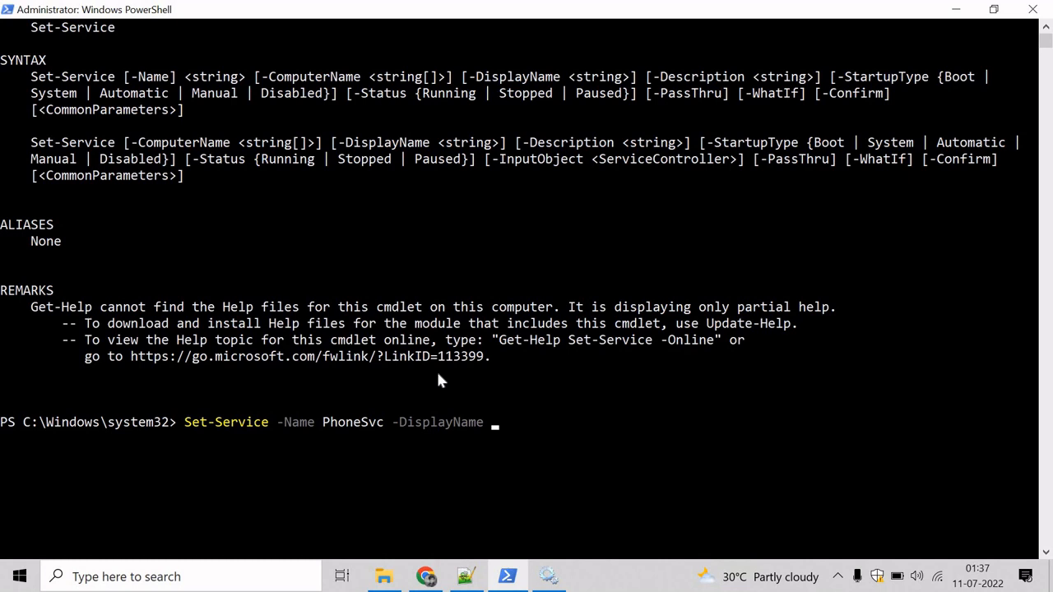
{"action": "type", "text": "P"}
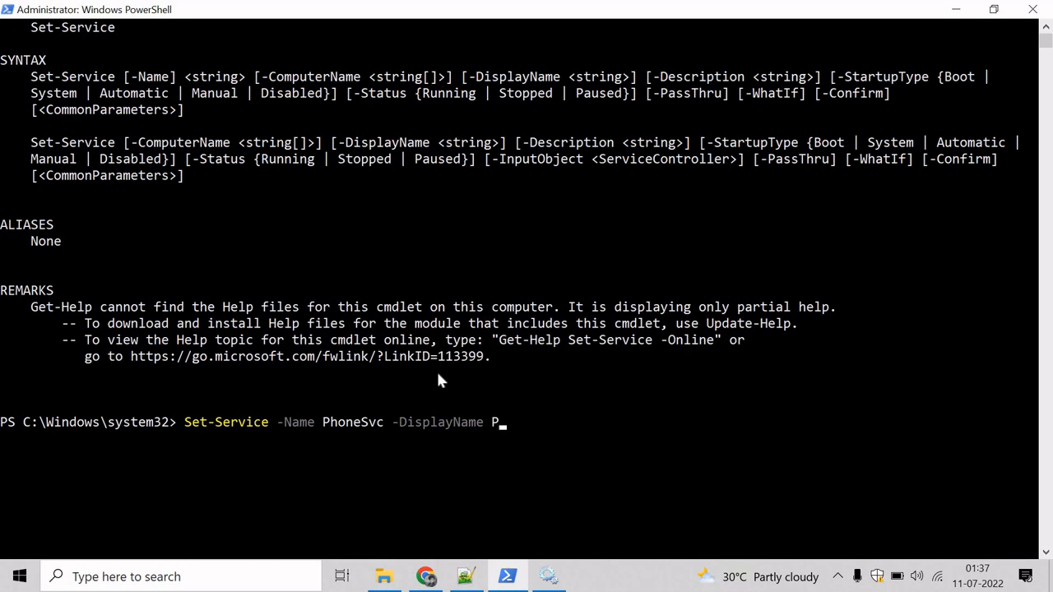
{"action": "type", "text": "Mobile"}
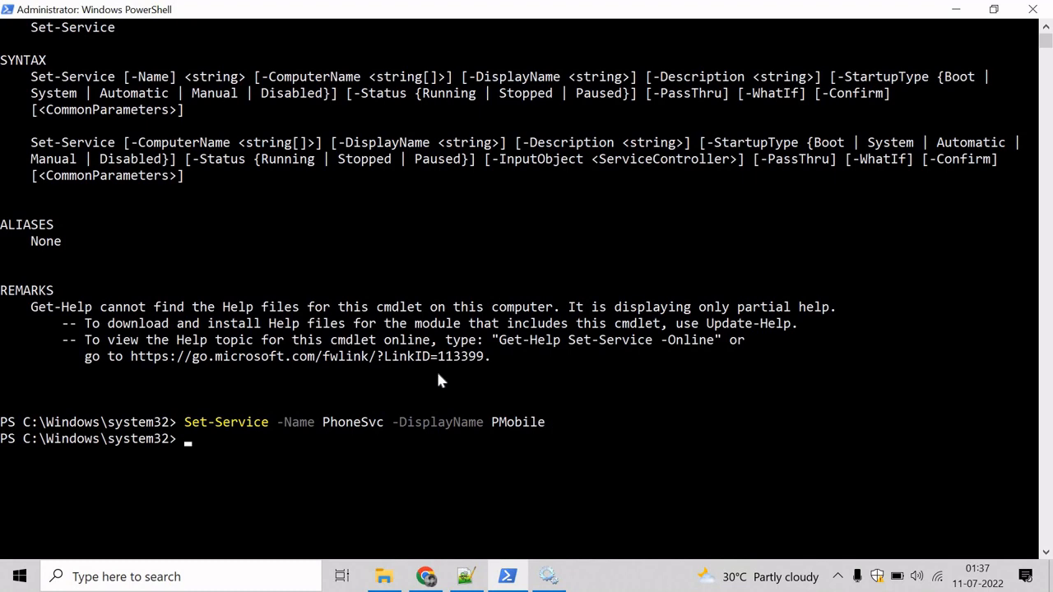
{"action": "mouse_move", "coordinate": [511, 485]}
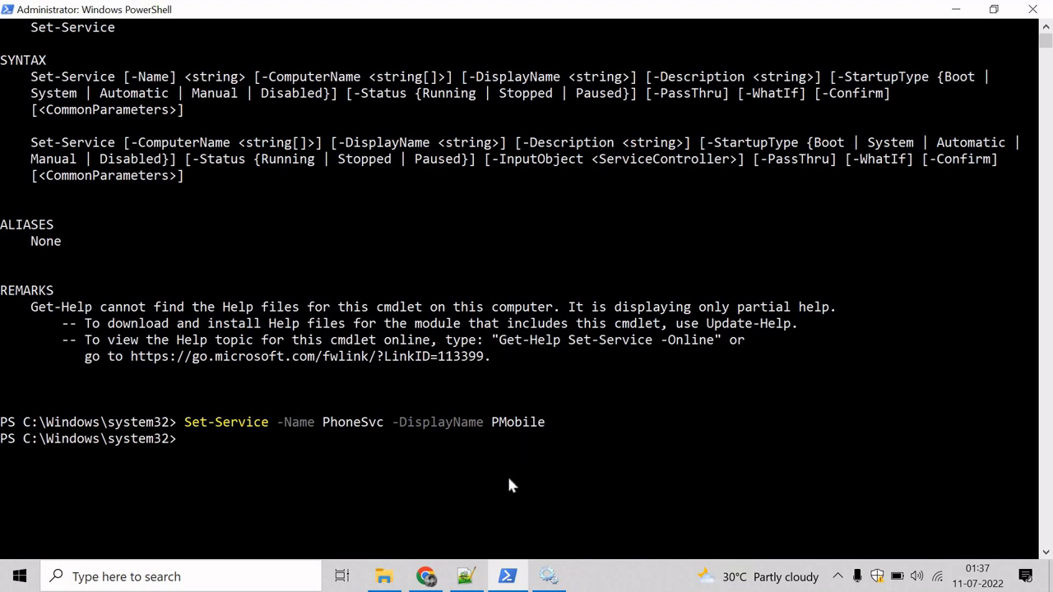
Refresh Services and check that PMobile's properties show service name PhoneSvc
{"action": "double_click", "coordinate": [366, 421]}
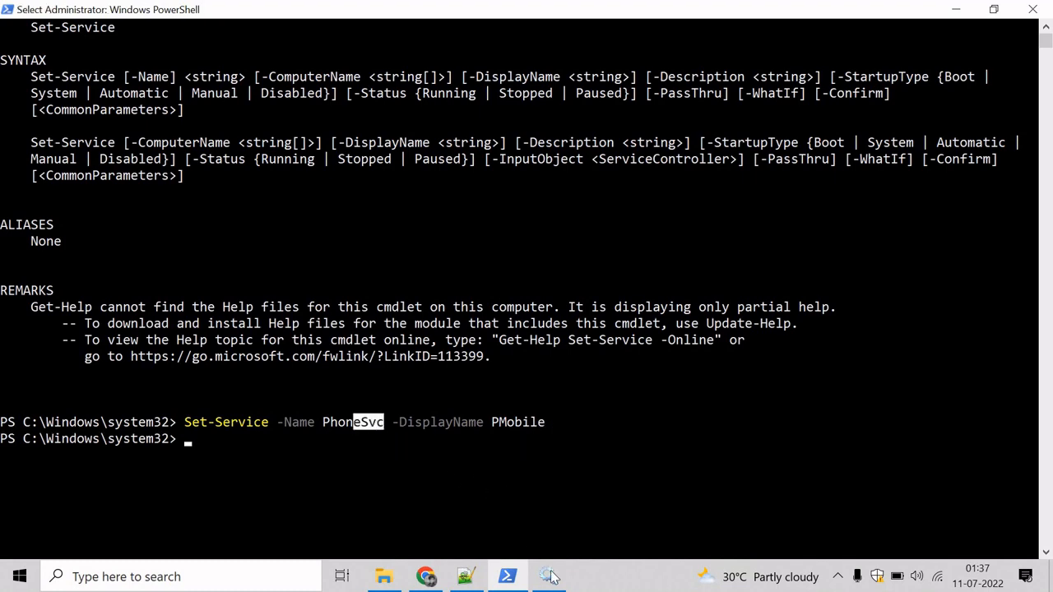
{"action": "left_click", "coordinate": [550, 576]}
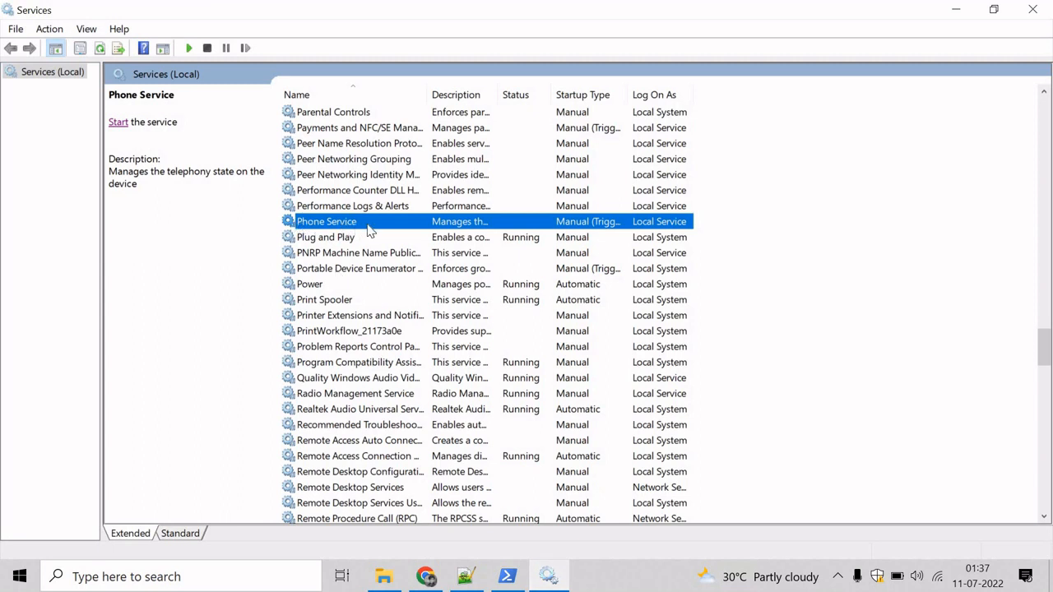
{"action": "mouse_move", "coordinate": [107, 62]}
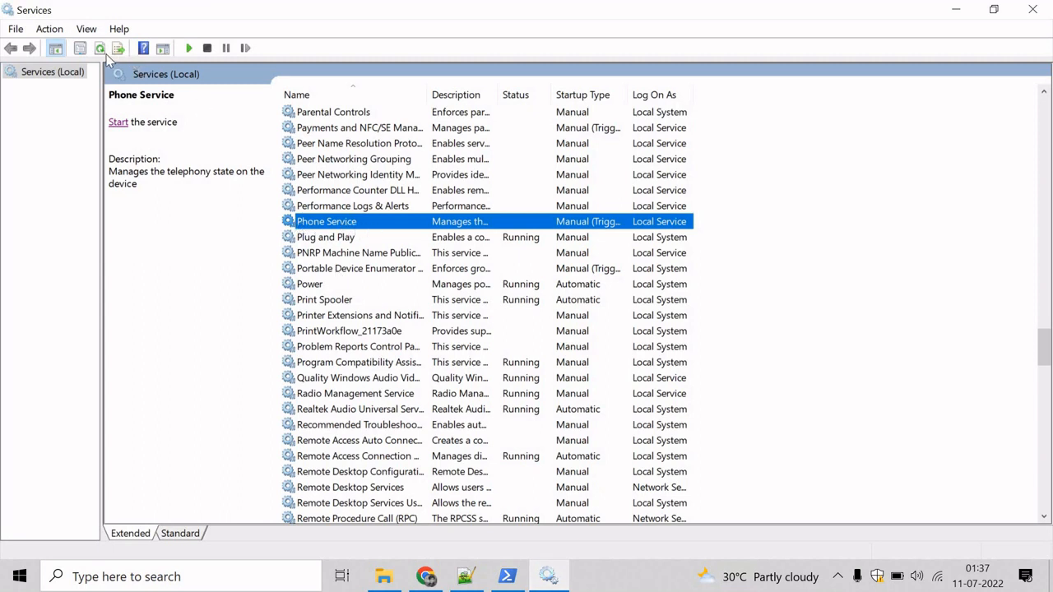
{"action": "mouse_move", "coordinate": [98, 48]}
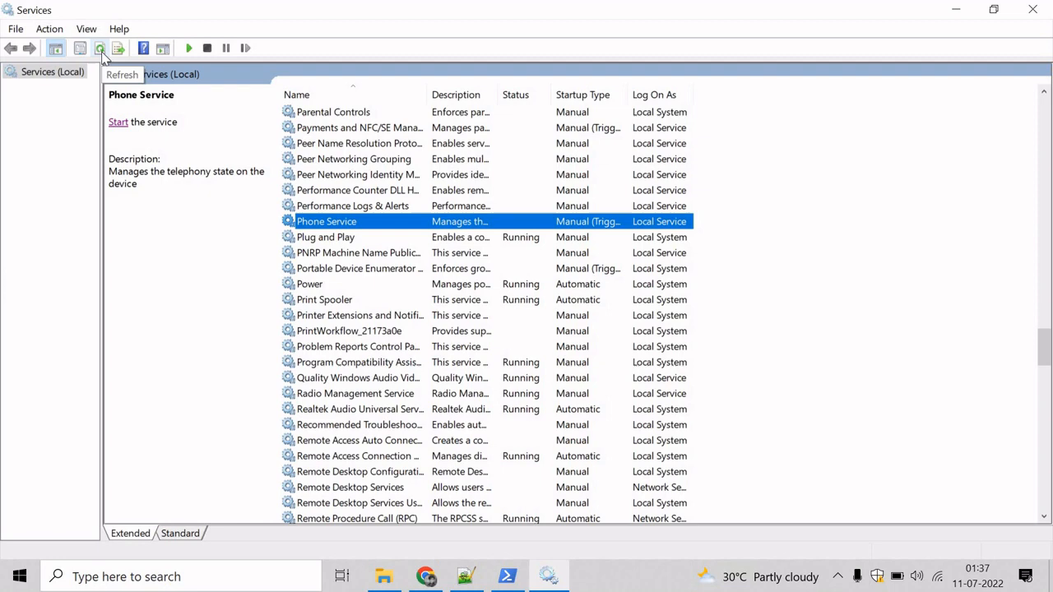
{"action": "left_click", "coordinate": [99, 47]}
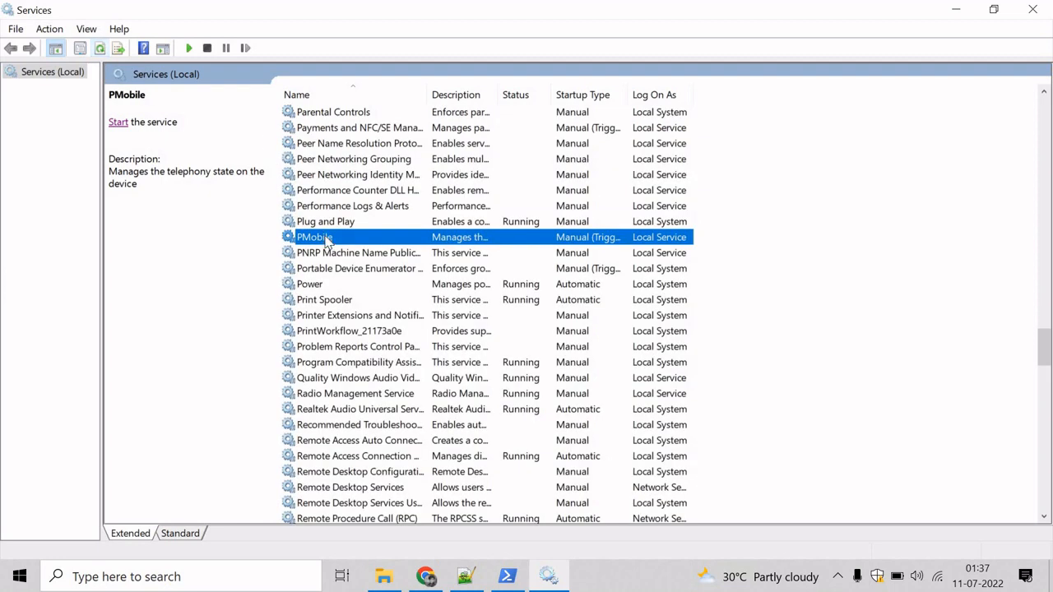
{"action": "double_click", "coordinate": [312, 237]}
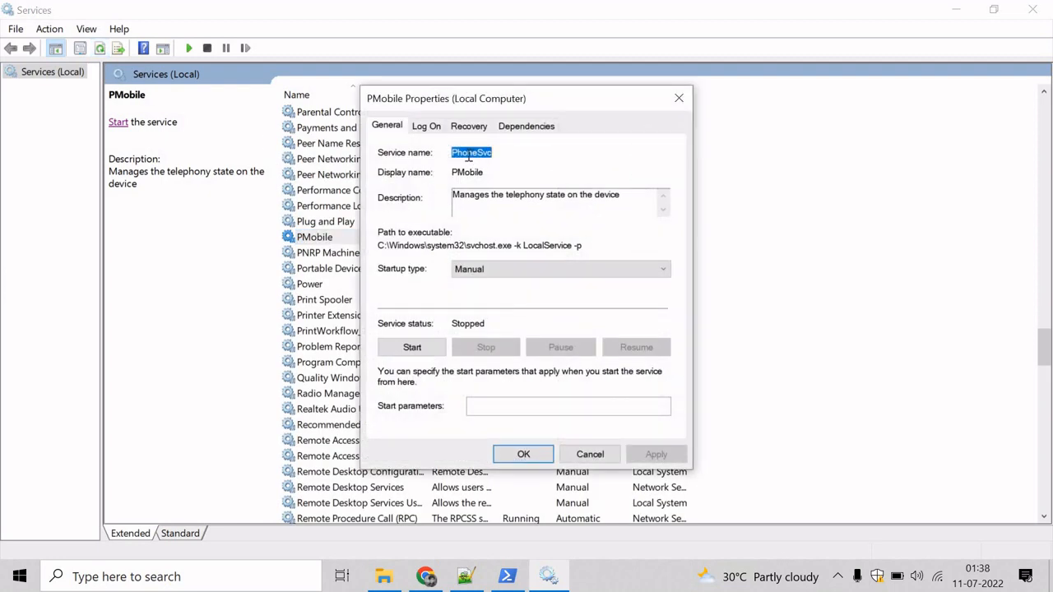
{"action": "mouse_move", "coordinate": [501, 173]}
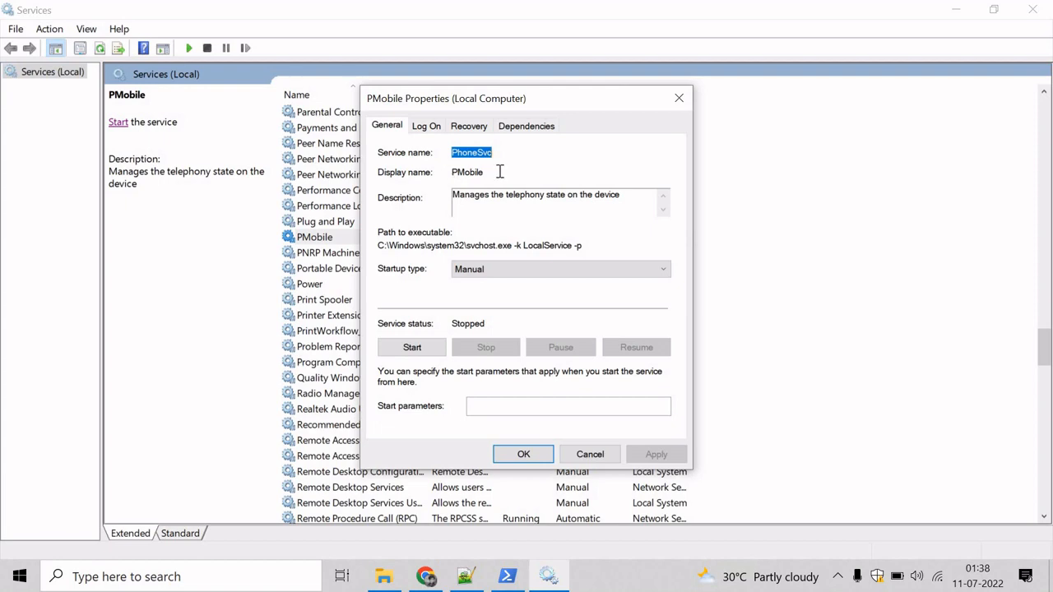
{"action": "left_click", "coordinate": [589, 454]}
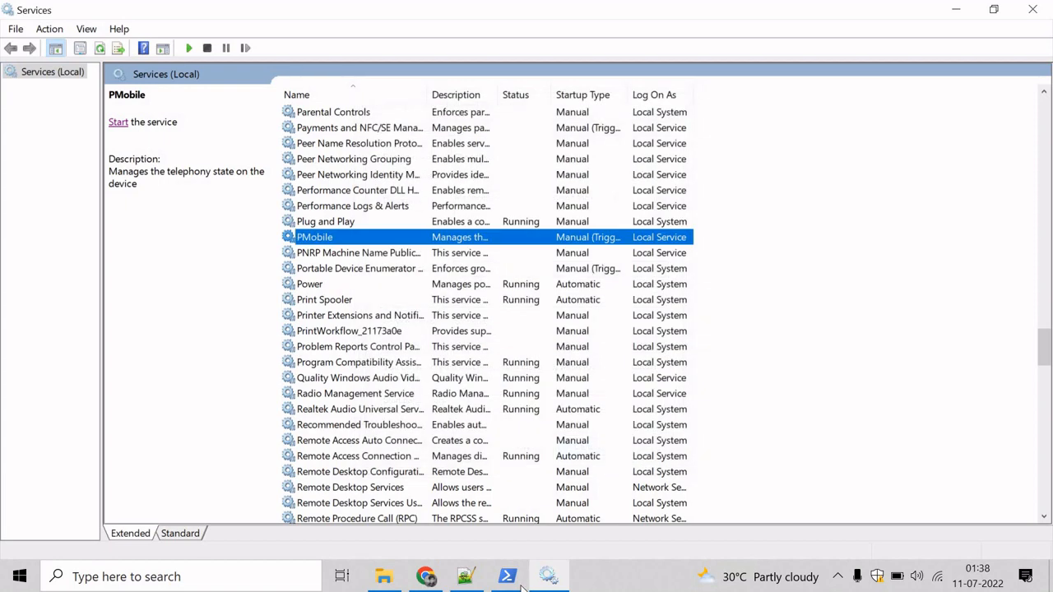
{"action": "left_click", "coordinate": [507, 576]}
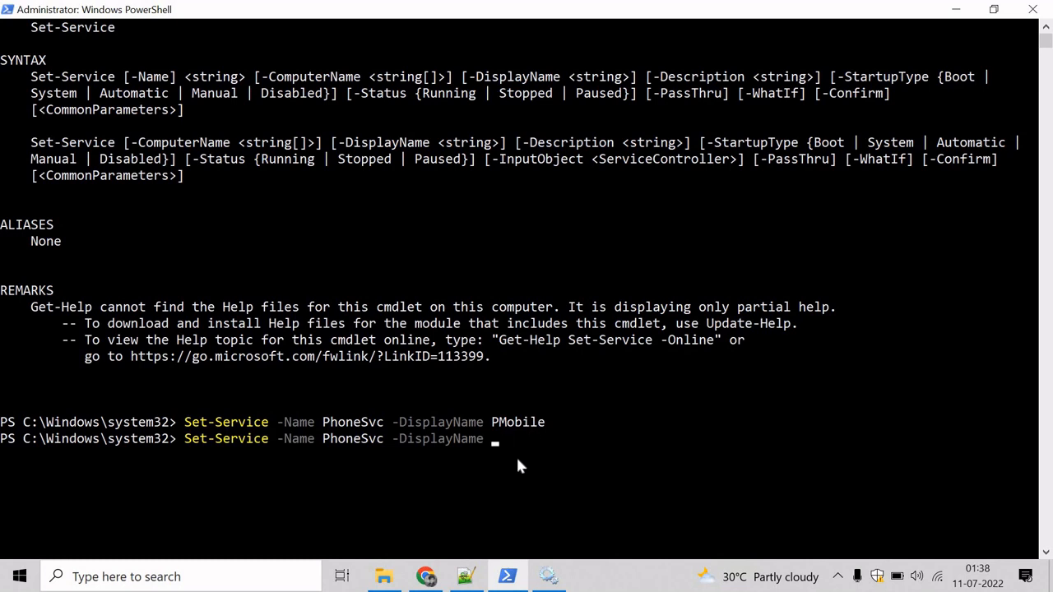
Run Set-Service with -DisplayName "Phone Service" and refresh Services to show the restored name
{"action": "type", "text": "\"Phone"}
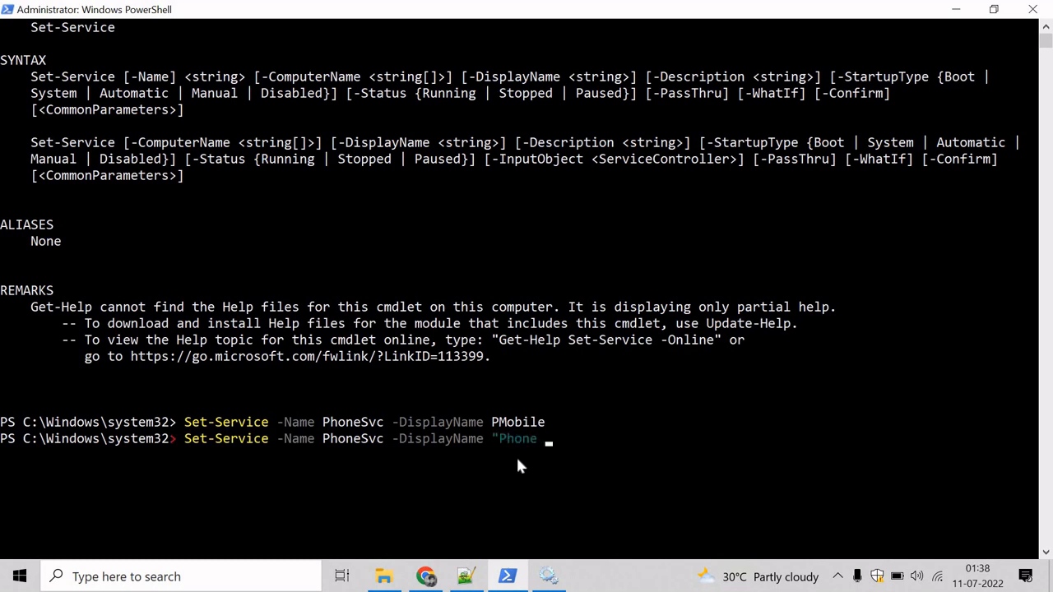
{"action": "type", "text": "Service\""}
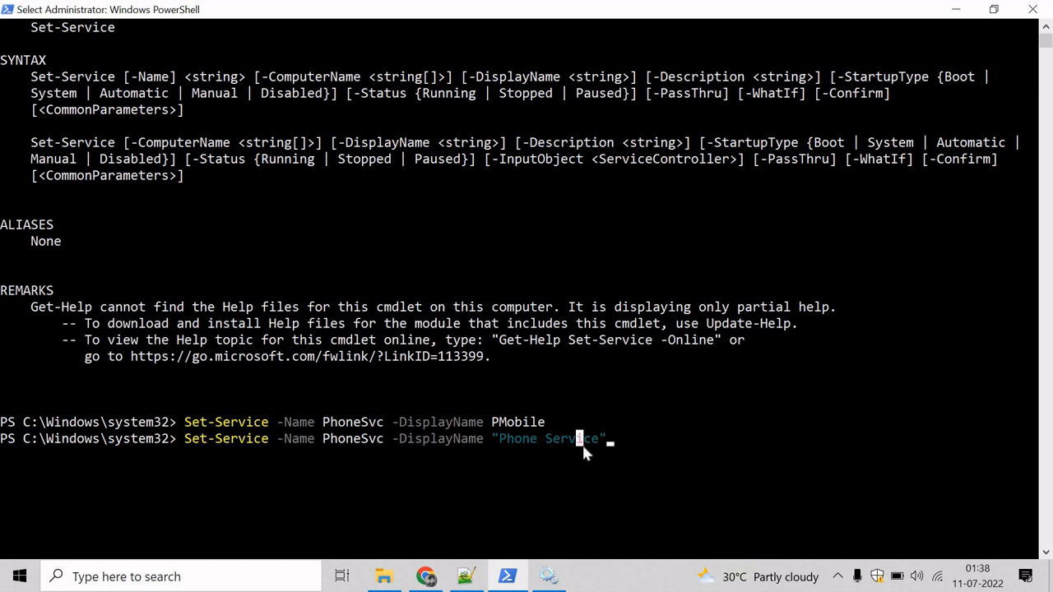
{"action": "double_click", "coordinate": [547, 438]}
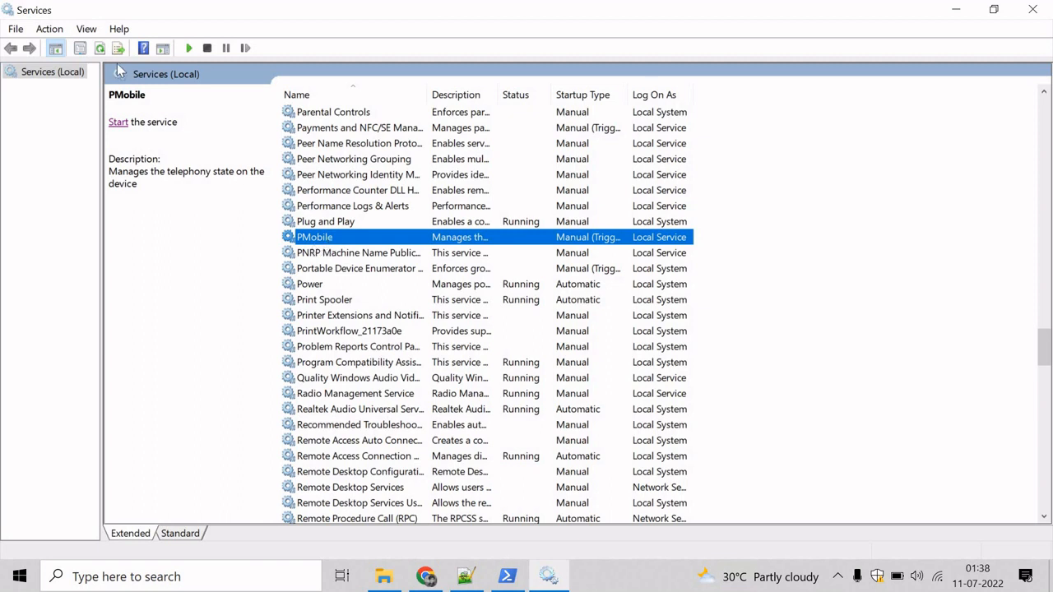
{"action": "left_click", "coordinate": [326, 221]}
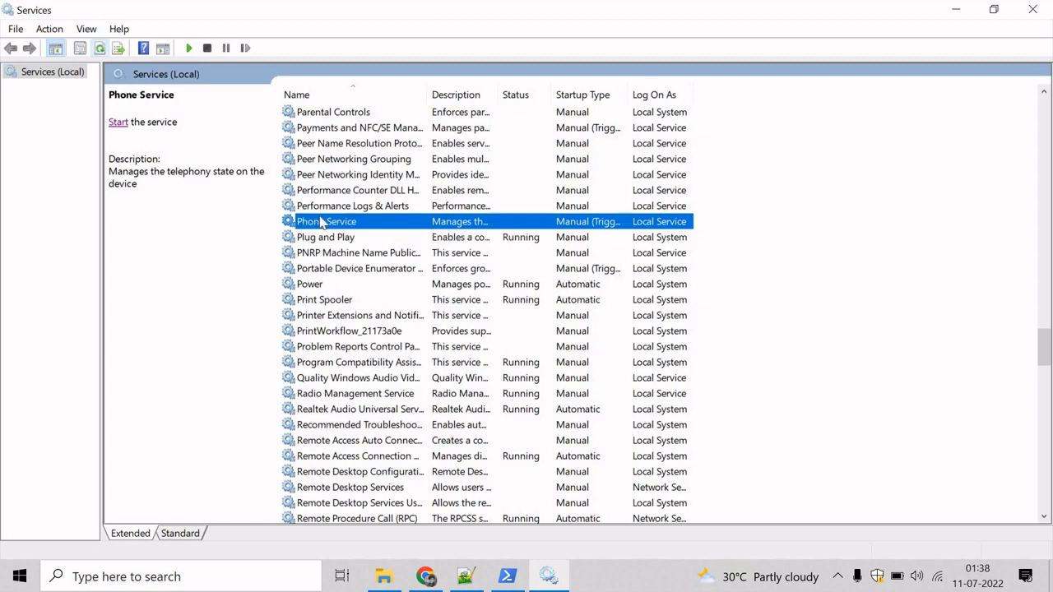